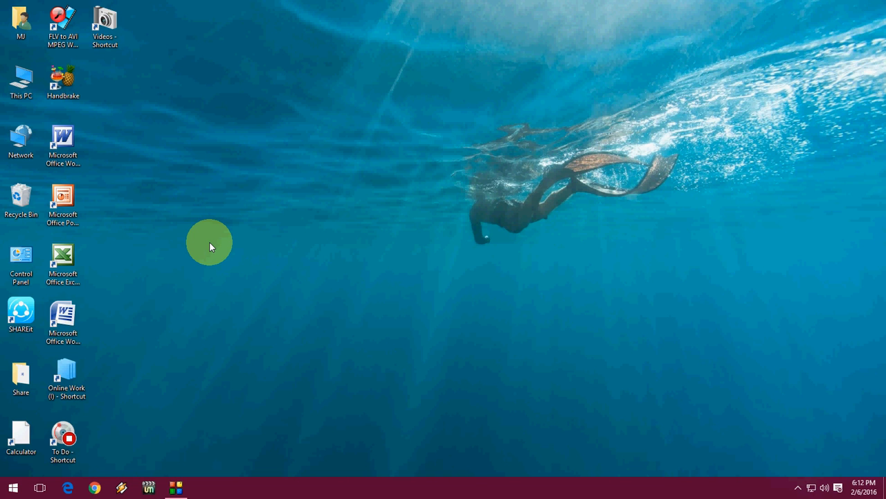
# Step: Open the Settings app from the Start menu
pyautogui.click(9, 486)
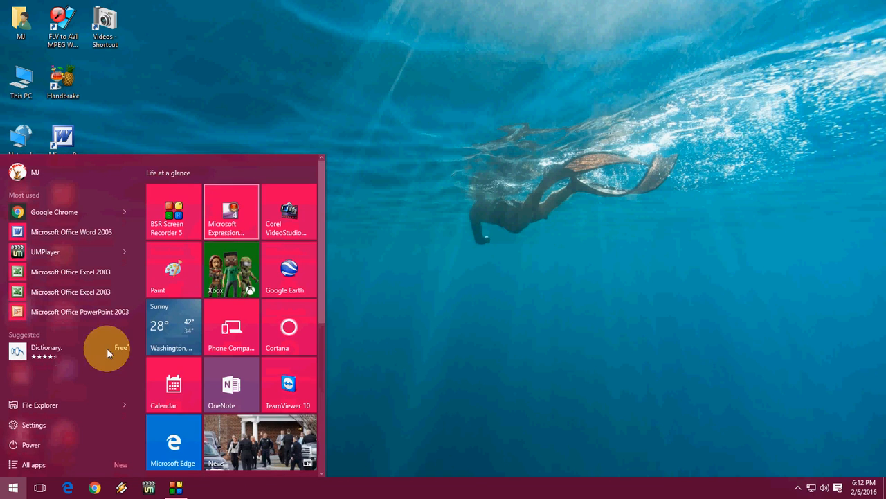
pyautogui.click(25, 425)
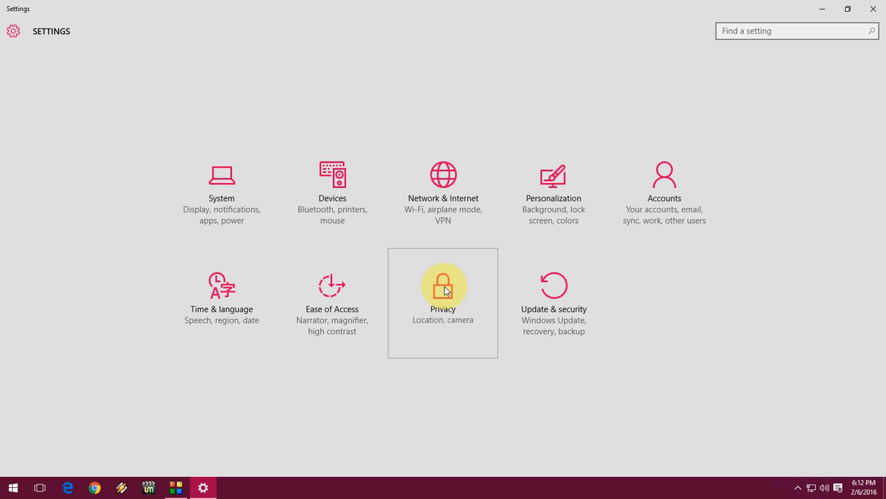
# Step: Clear the device's location history under Privacy > Location, then go to Account info
pyautogui.click(442, 285)
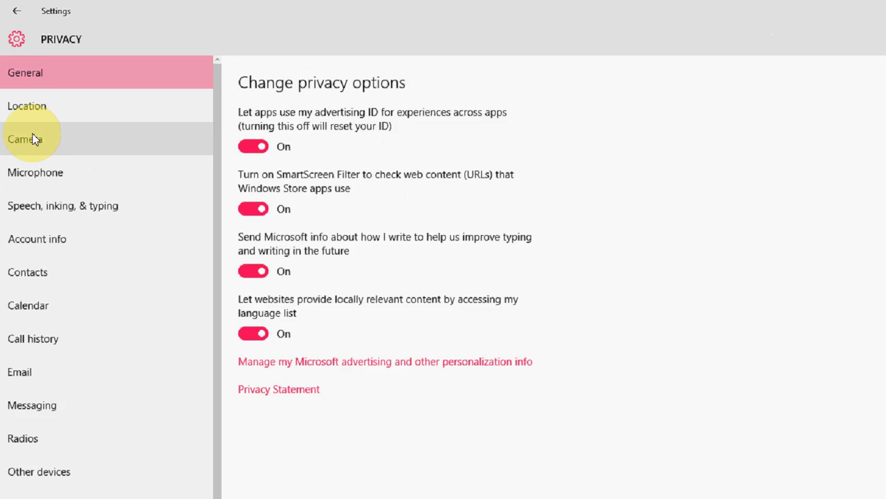
pyautogui.click(26, 105)
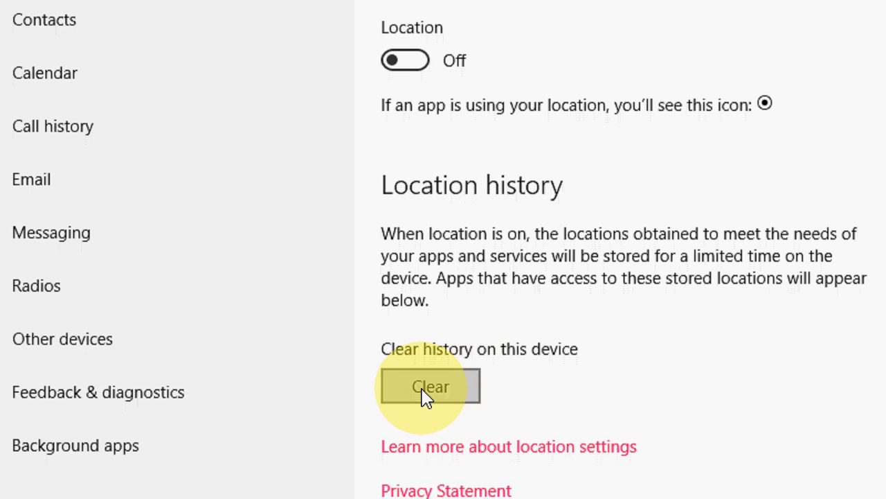
pyautogui.click(431, 386)
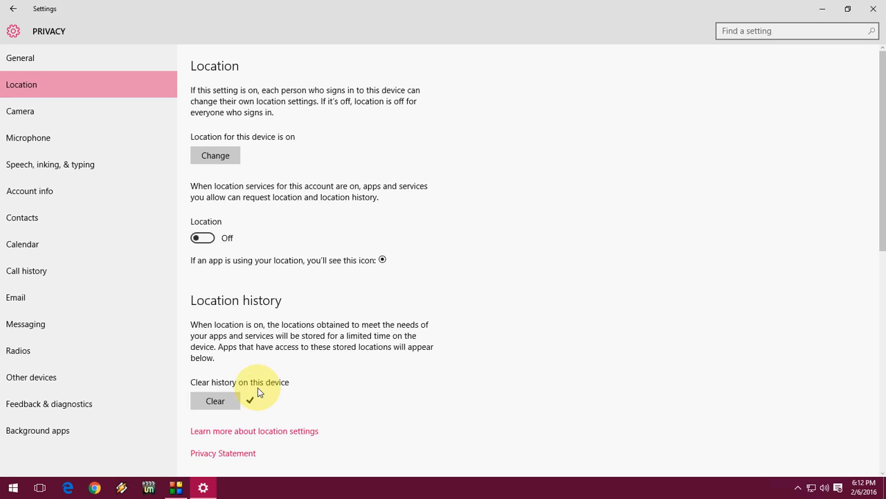
pyautogui.click(29, 191)
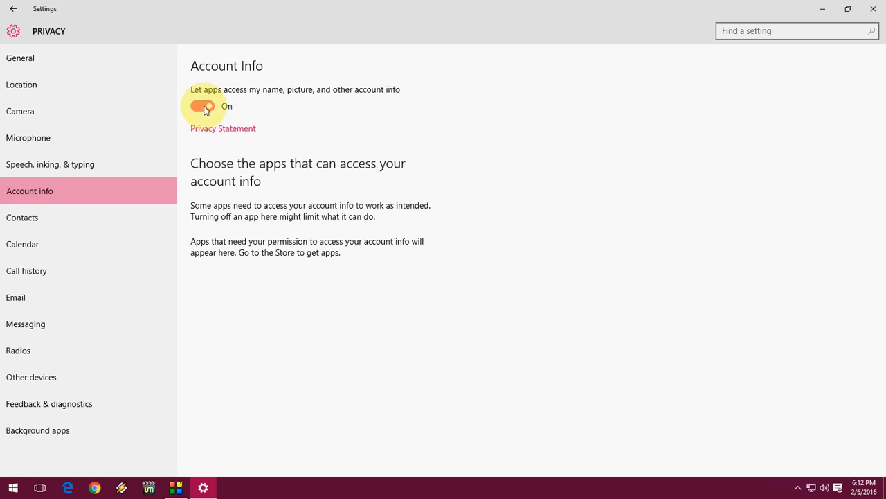
# Step: Turn off account info access, Messaging + Skype call history access, and People messaging access
pyautogui.click(203, 106)
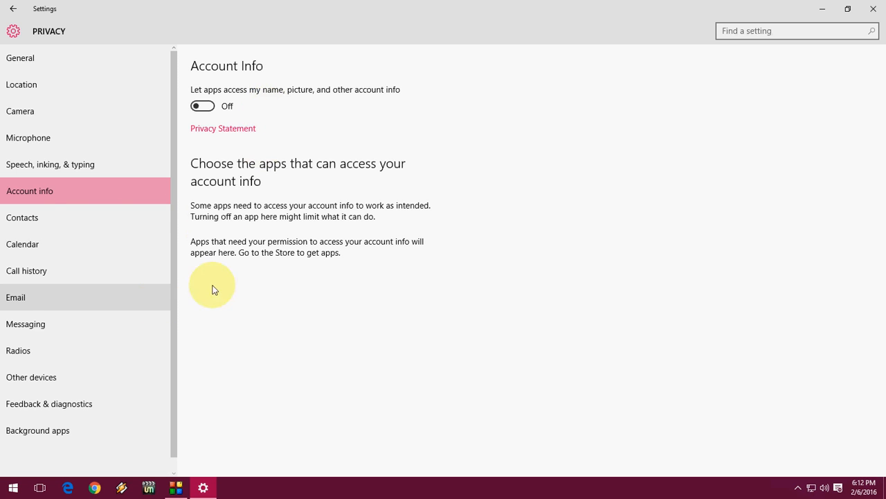
pyautogui.moveTo(146, 249)
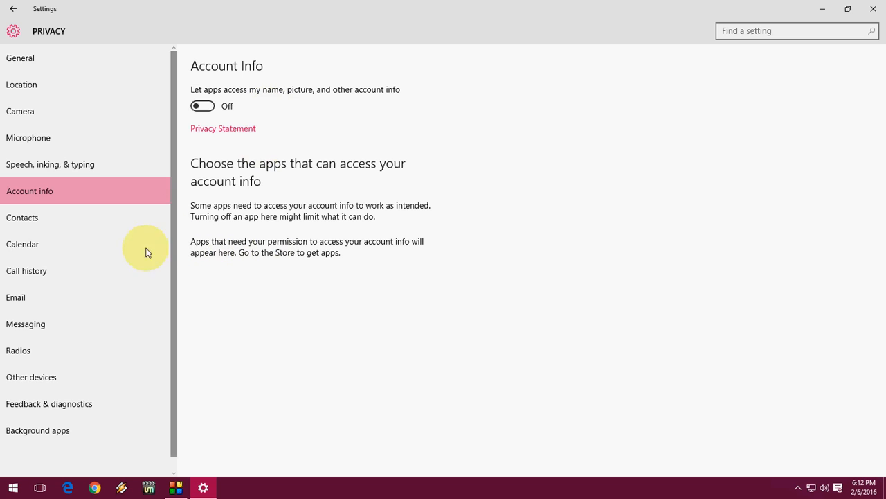
pyautogui.scroll(-3)
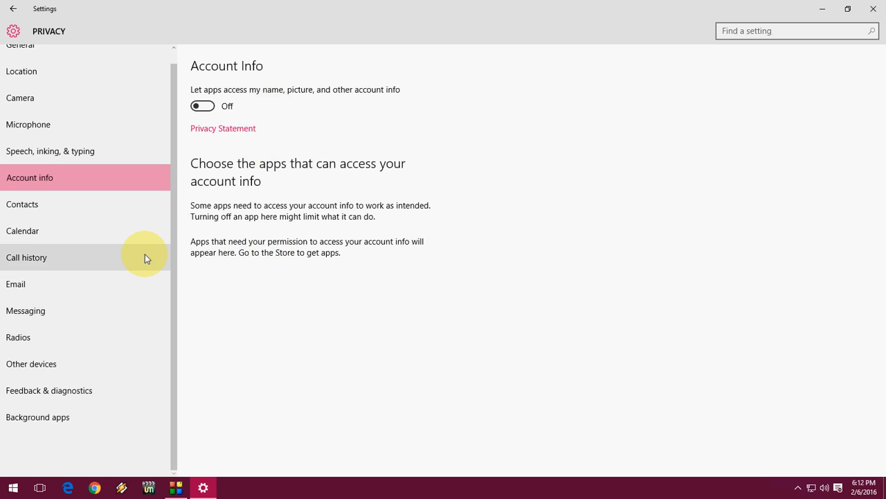
pyautogui.click(26, 257)
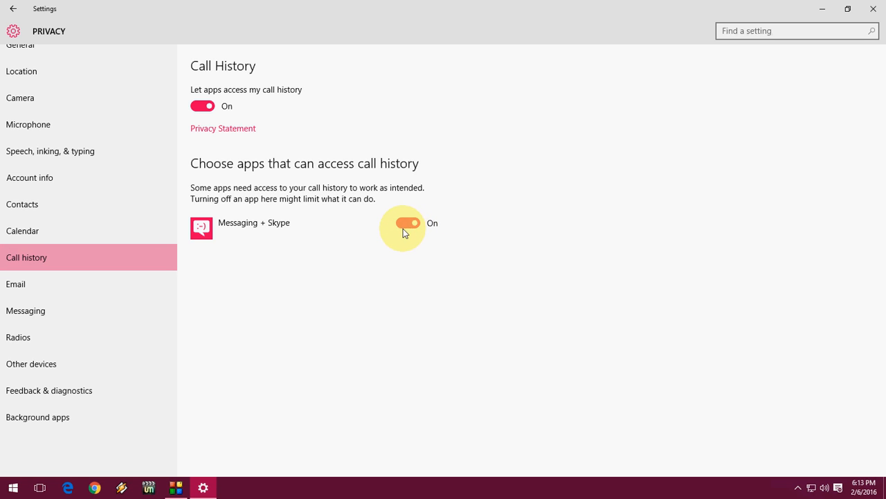
pyautogui.click(406, 223)
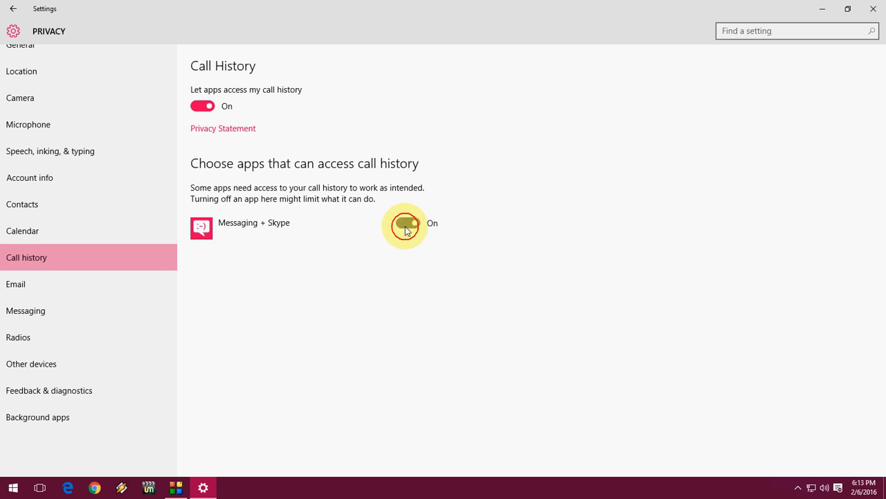
pyautogui.click(406, 223)
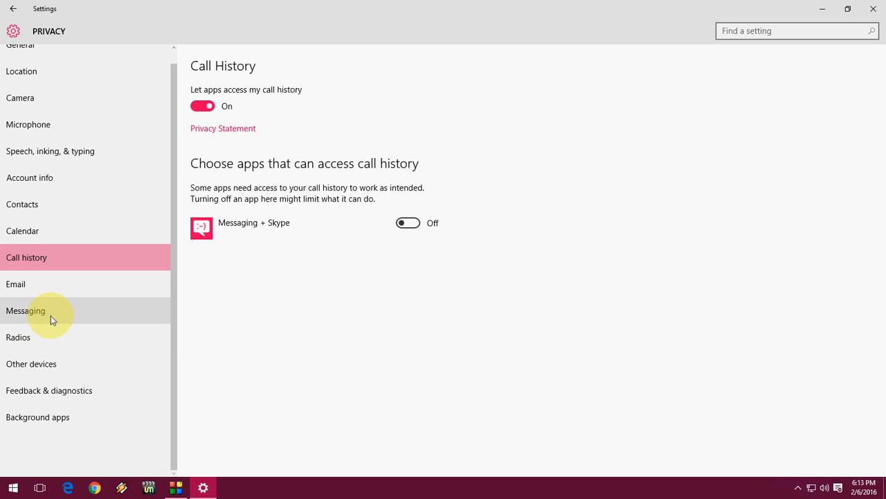
pyautogui.click(26, 310)
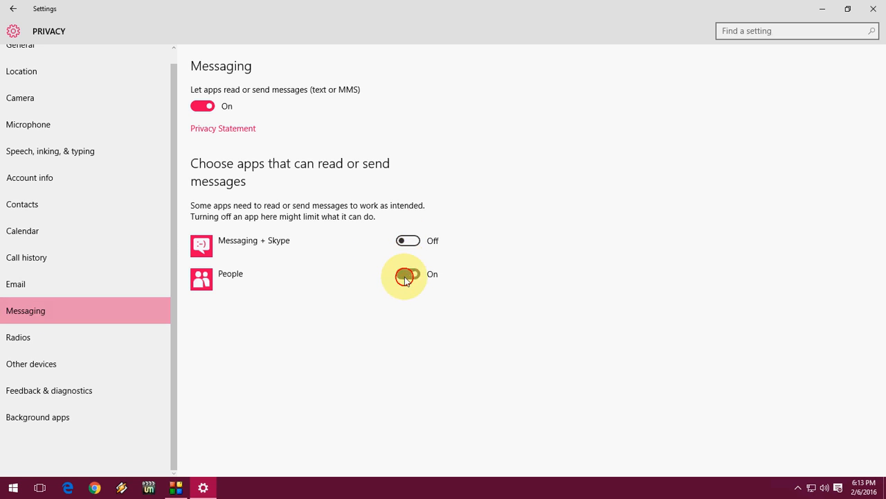
pyautogui.click(408, 274)
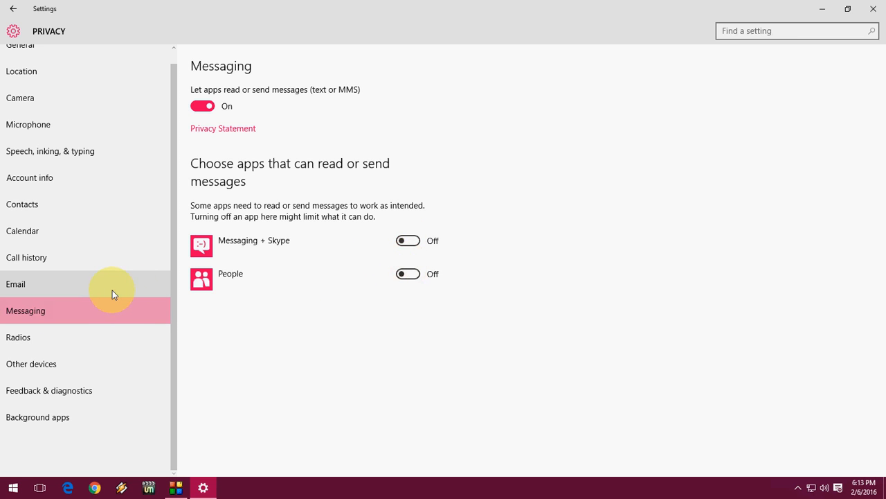
pyautogui.moveTo(79, 178)
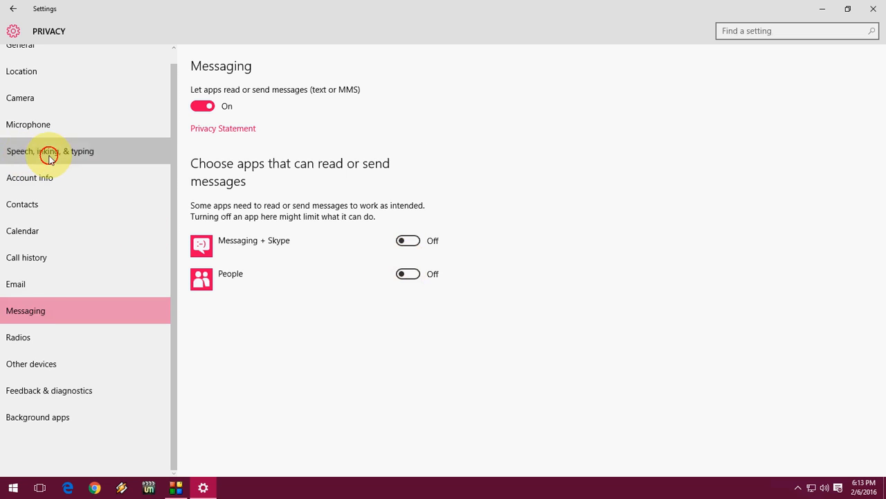
# Step: Go to the Speech, inking & typing privacy page
pyautogui.click(49, 151)
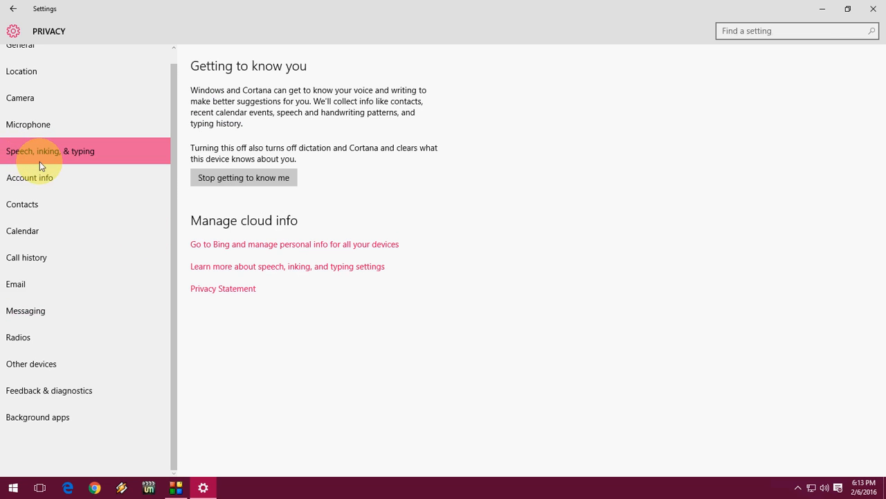
pyautogui.moveTo(217, 182)
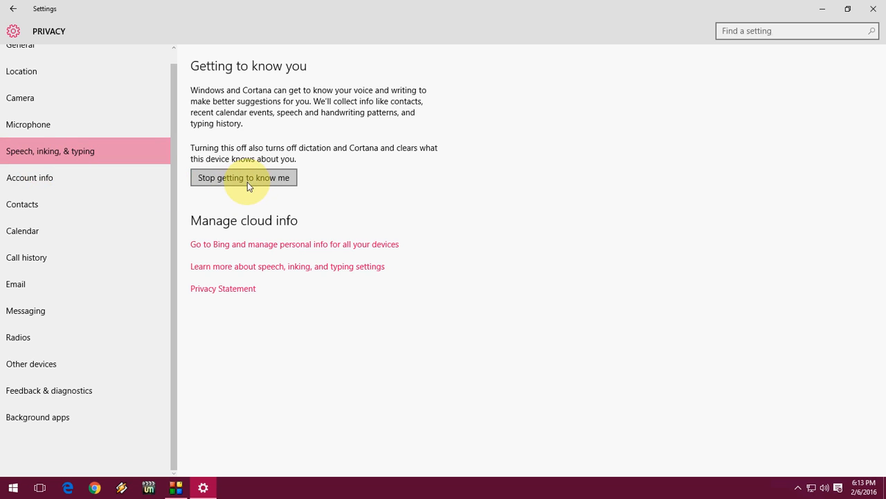
pyautogui.moveTo(291, 184)
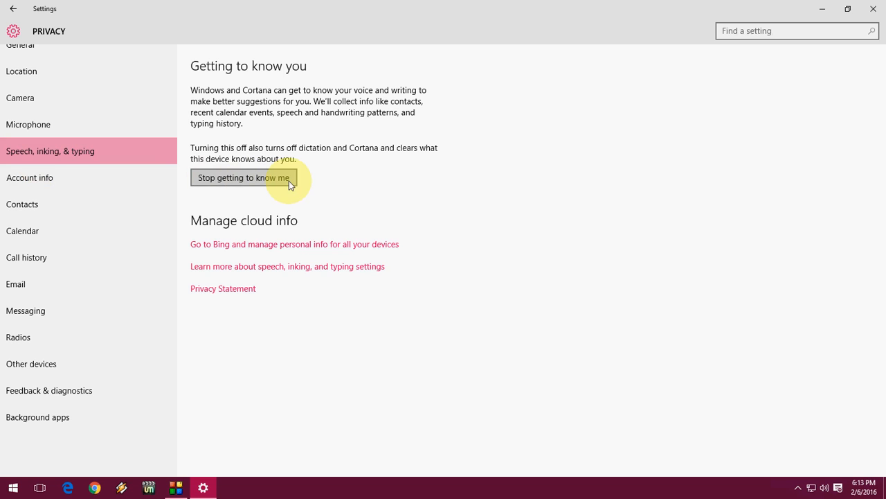
pyautogui.moveTo(300, 124)
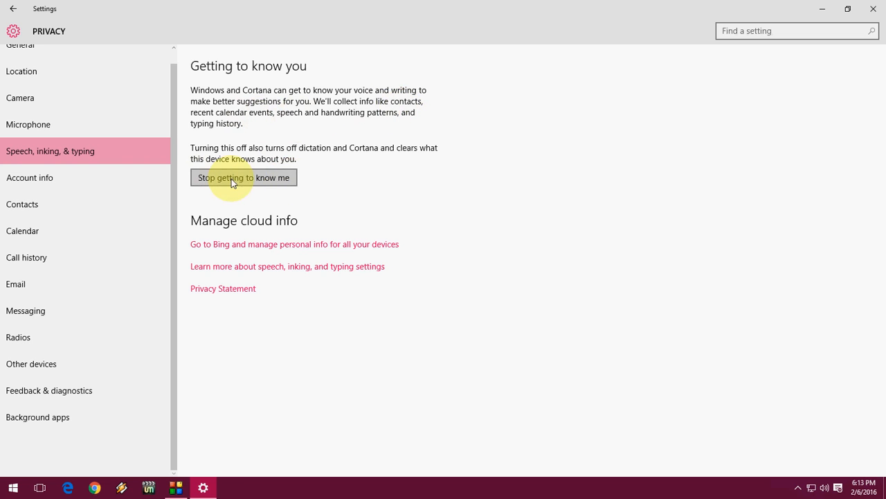
pyautogui.moveTo(433, 63)
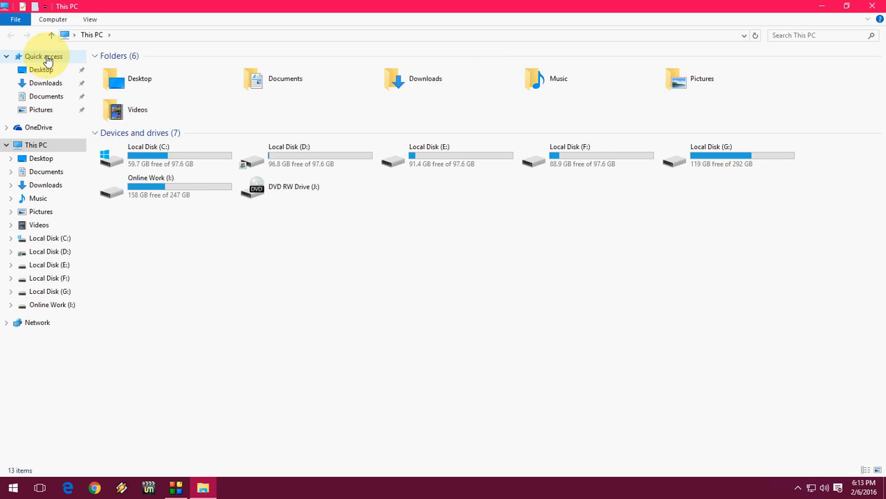
# Step: Open Quick access Folder Options and close it with recent files and frequent folders unchecked
pyautogui.rightClick(44, 56)
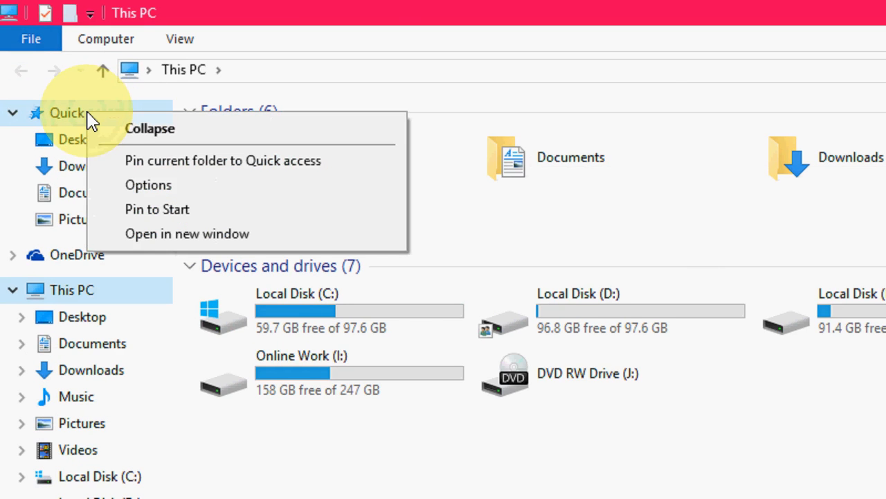
pyautogui.click(148, 185)
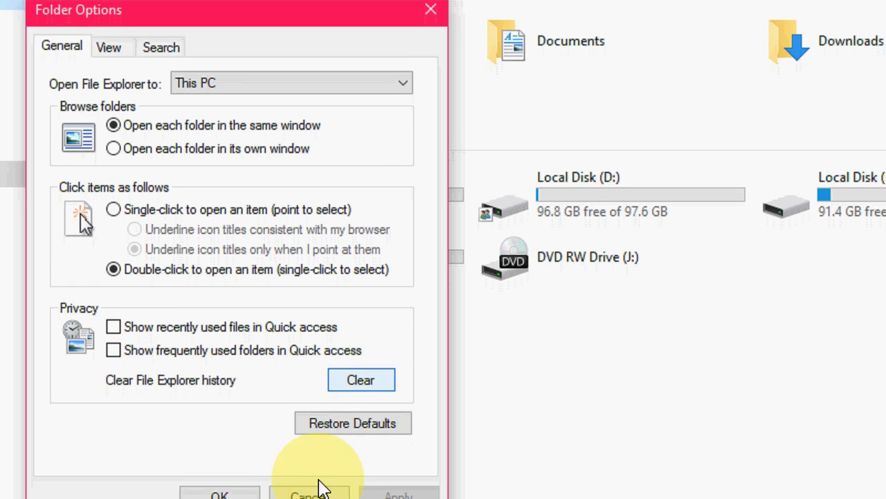
pyautogui.click(312, 493)
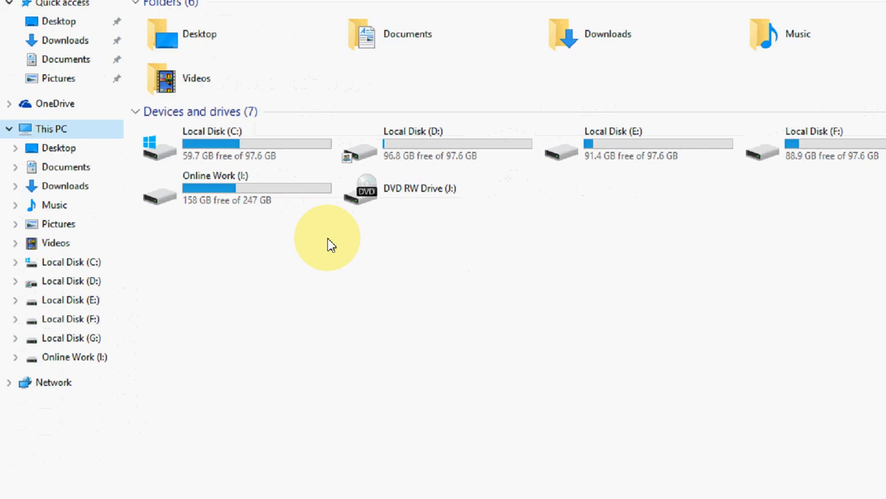